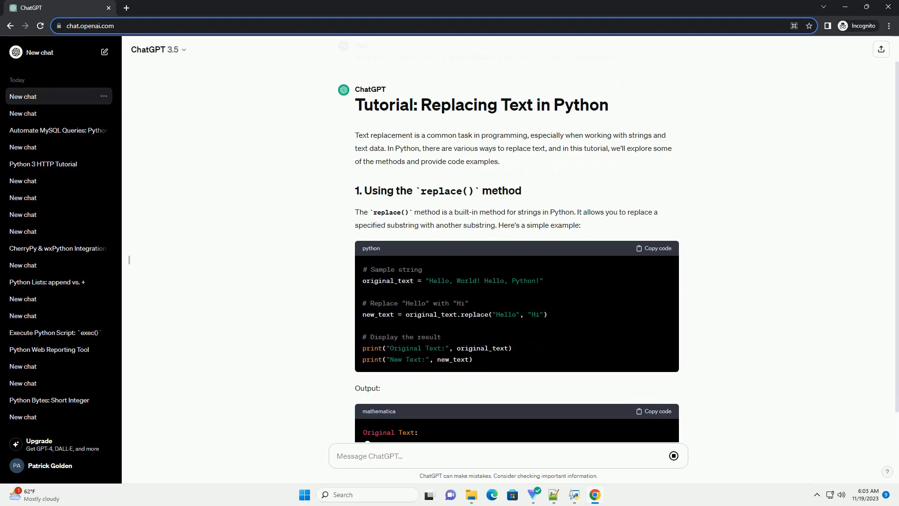
scroll("down", 3)
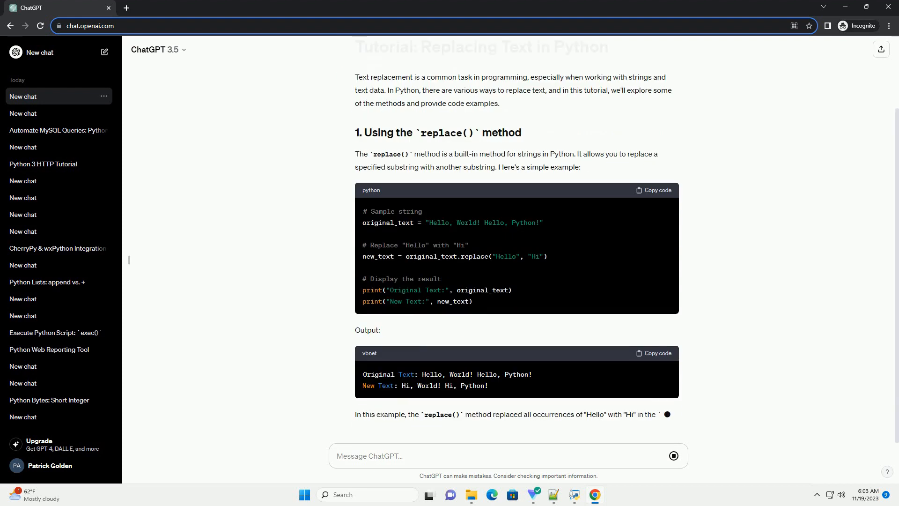
scroll("down", 3)
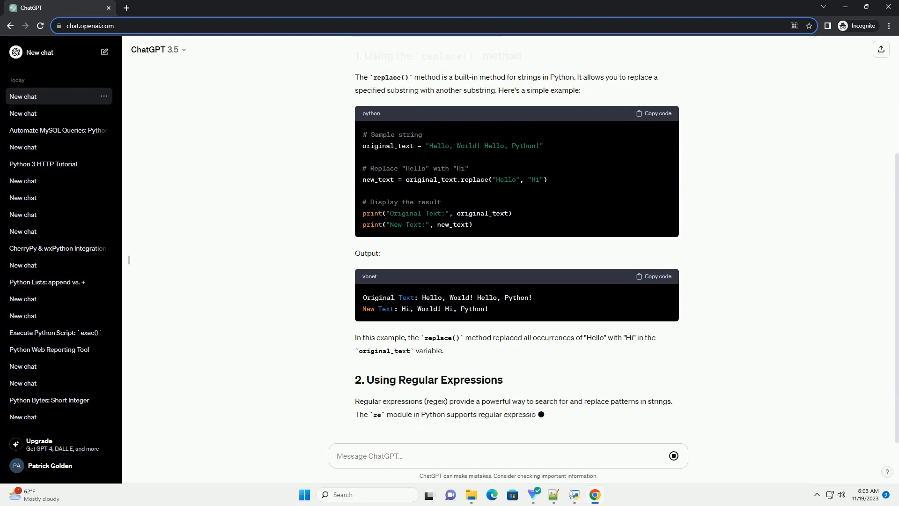
scroll("down", 3)
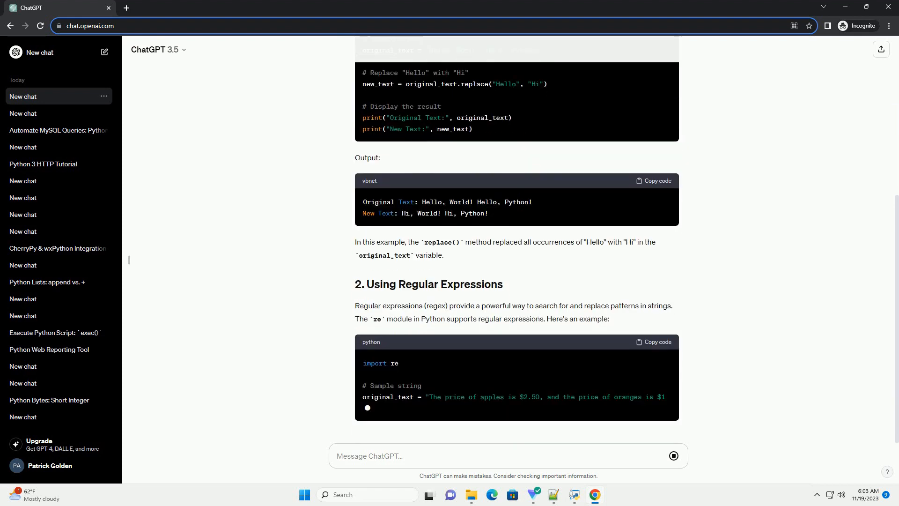
scroll("down", 3)
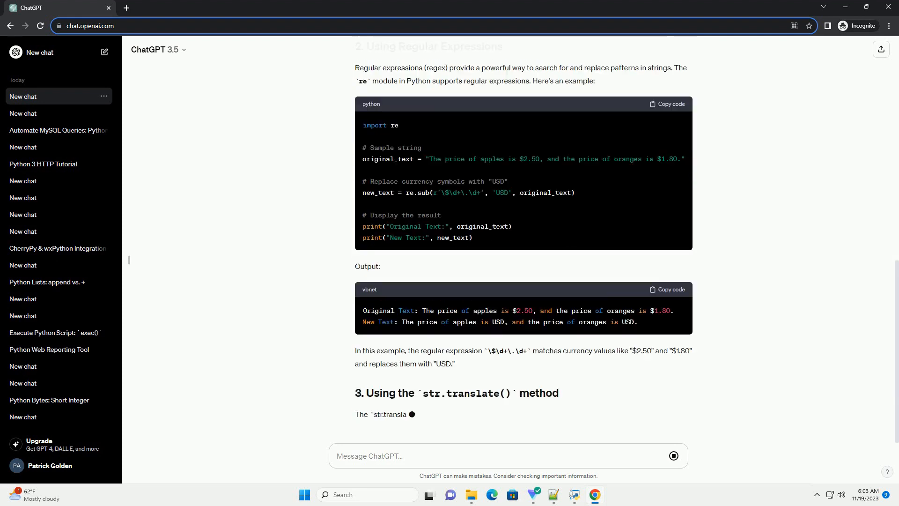
scroll("down", 3)
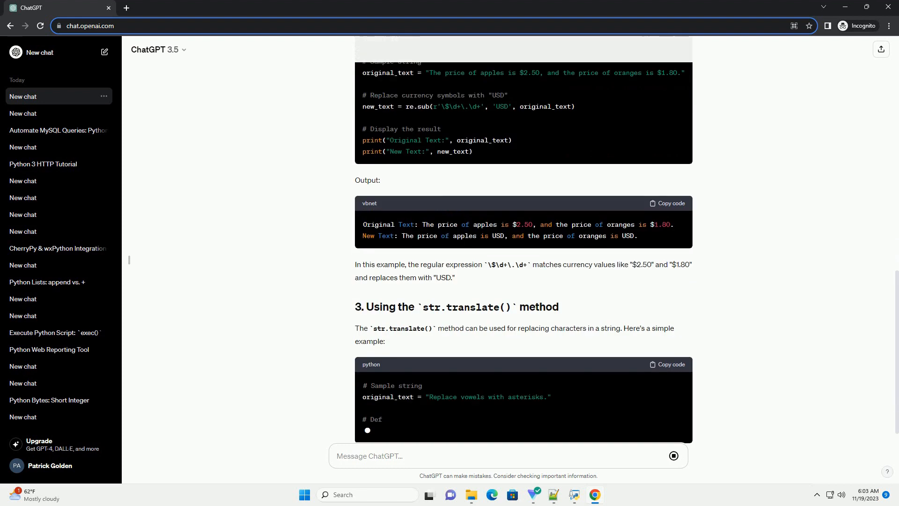
scroll("down", 3)
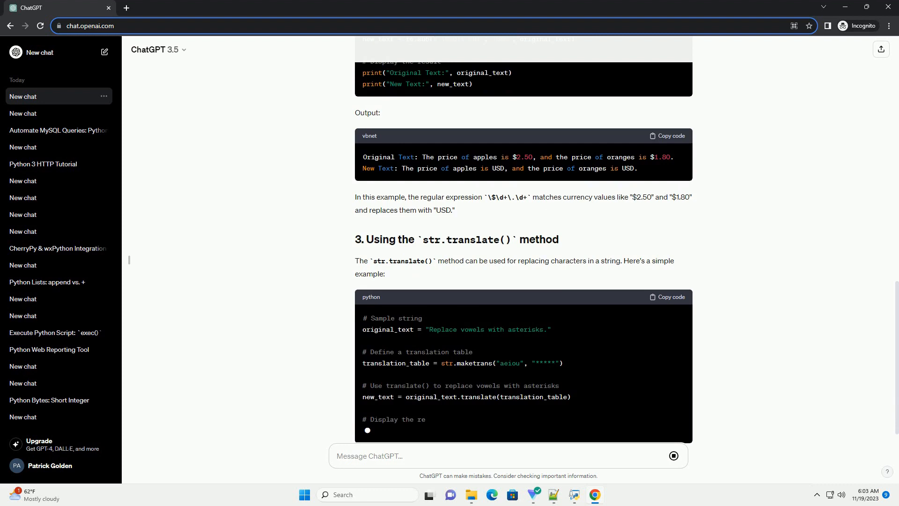
scroll("down", 3)
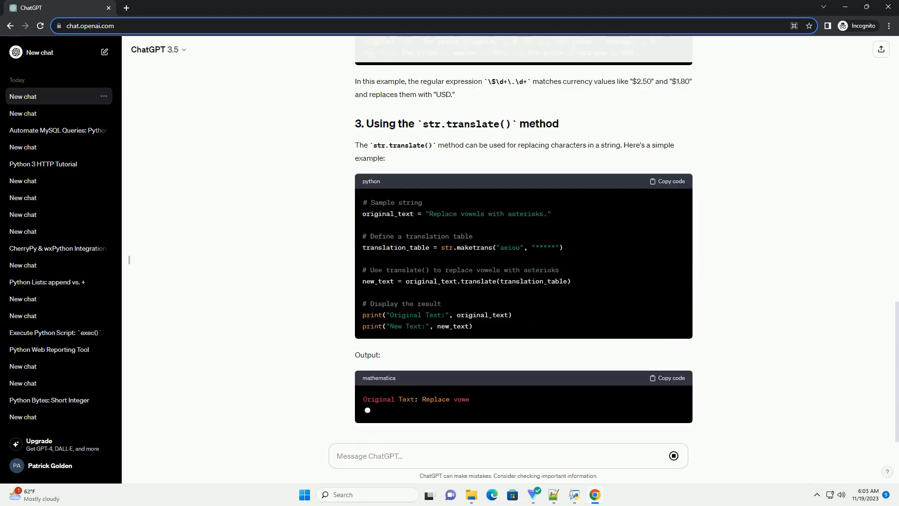